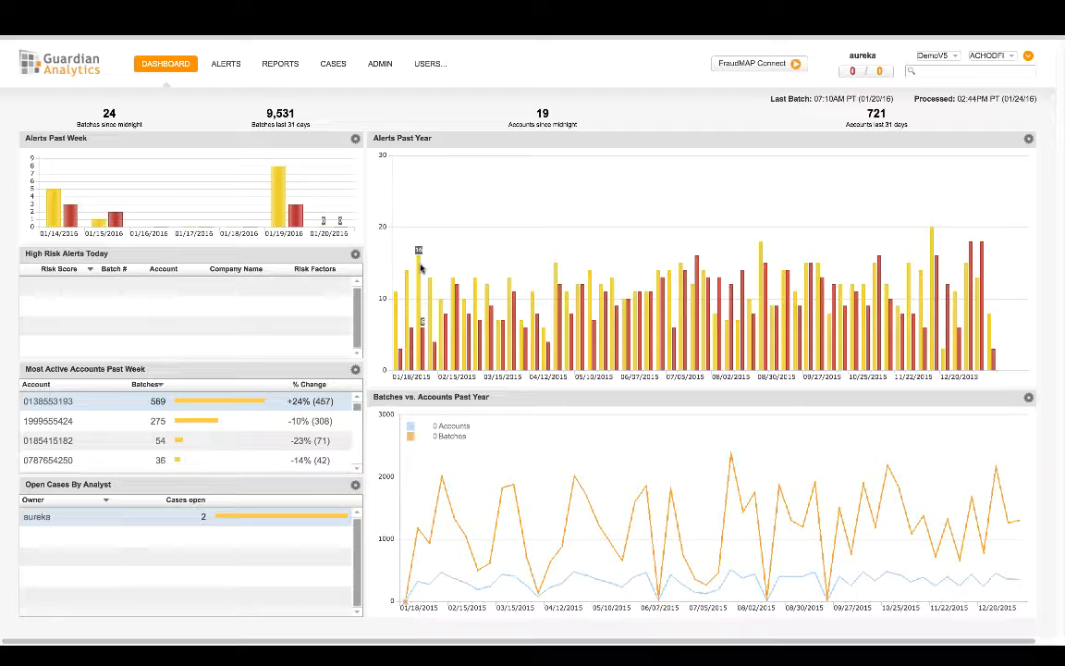
{"action": "mouse_move", "coordinate": [168, 200]}
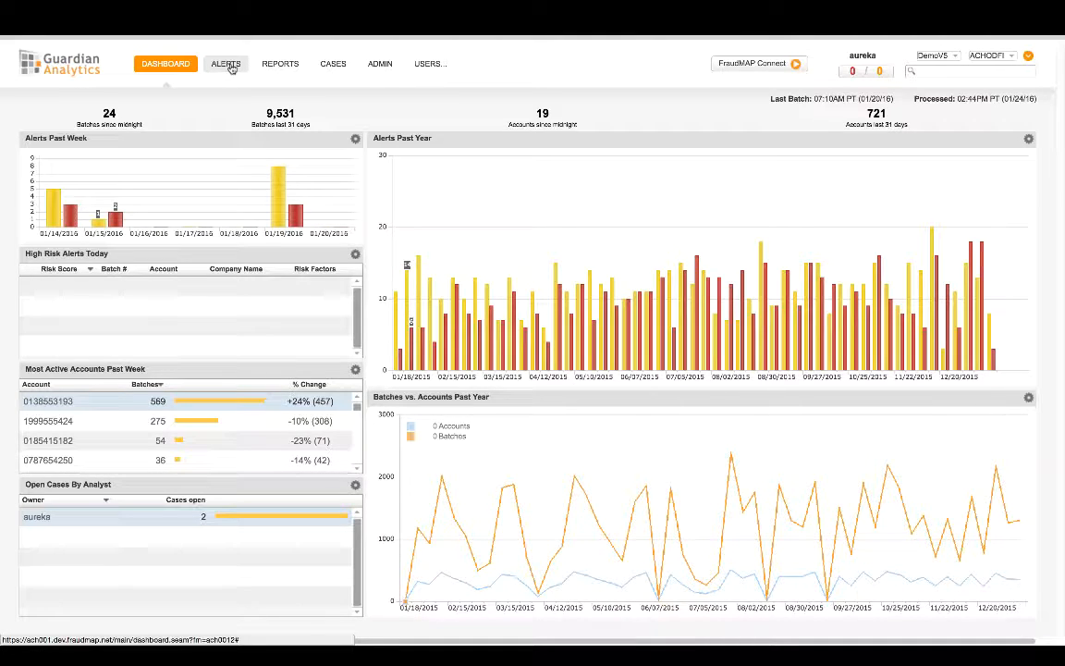
Open the Alerts list for 07/29/2015, with top risk score 1.4 among 136 accounts.
{"action": "left_click", "coordinate": [226, 63]}
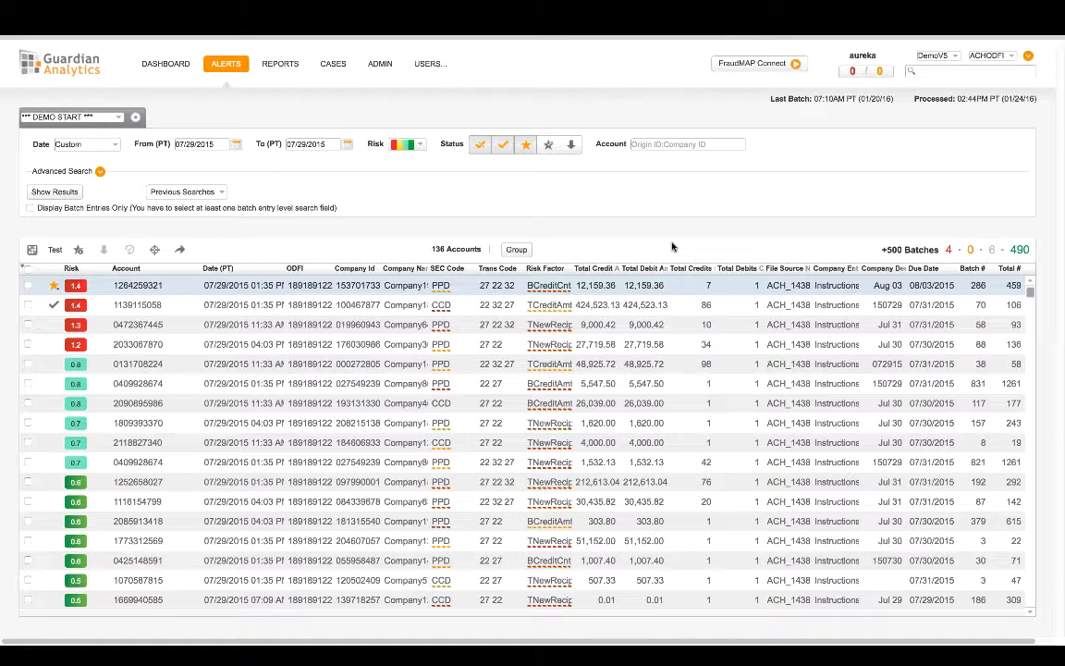
{"action": "mouse_move", "coordinate": [952, 255]}
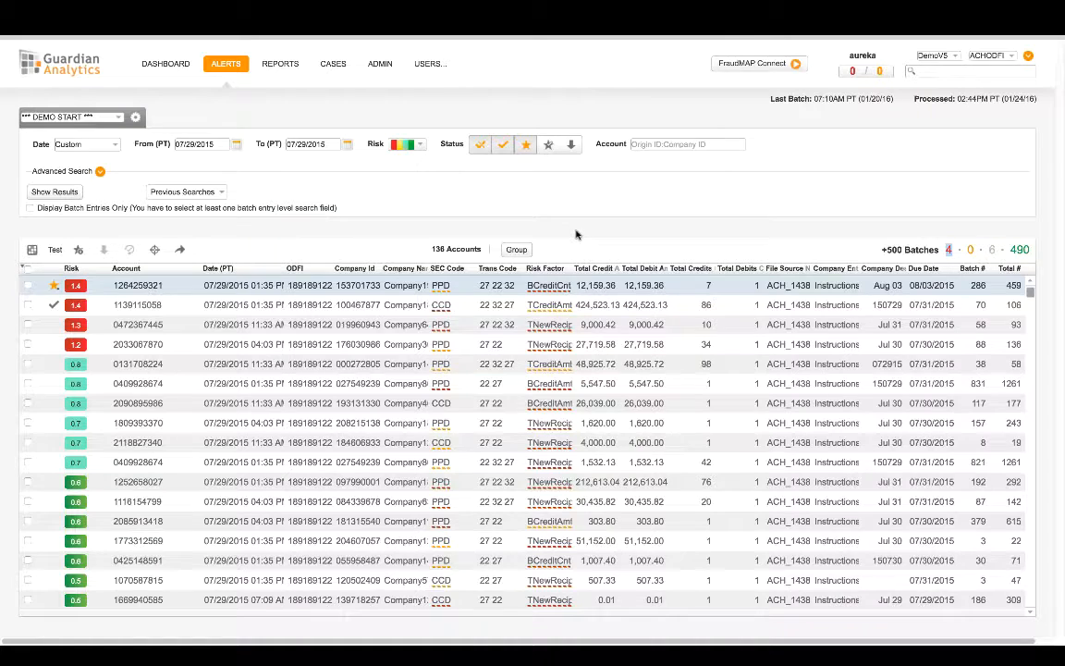
{"action": "mouse_move", "coordinate": [268, 296]}
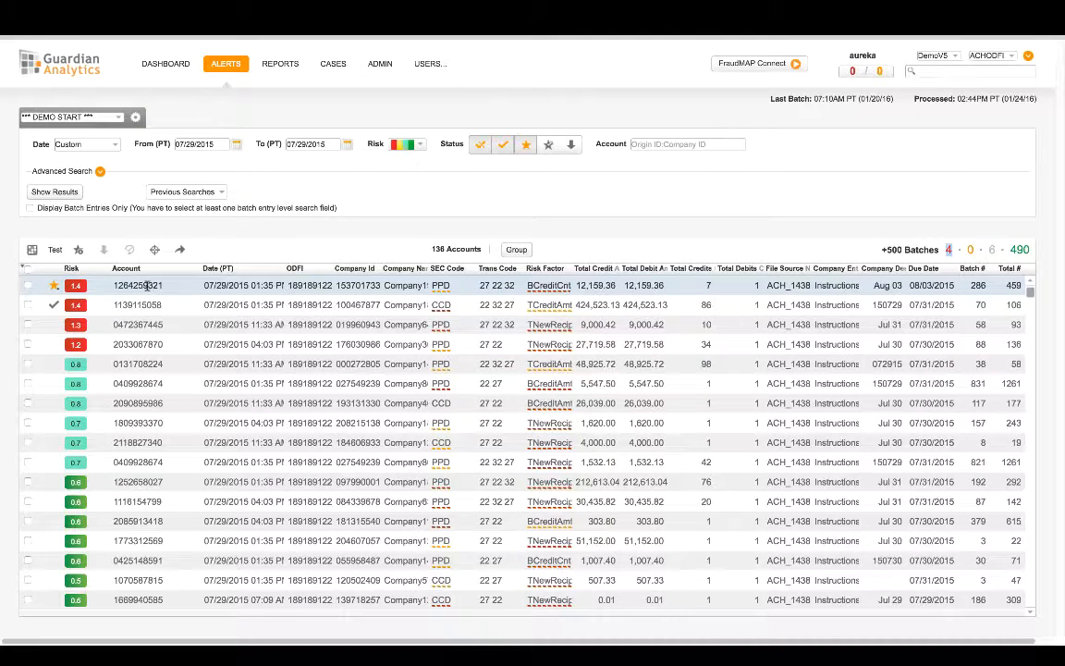
{"action": "left_click", "coordinate": [139, 285]}
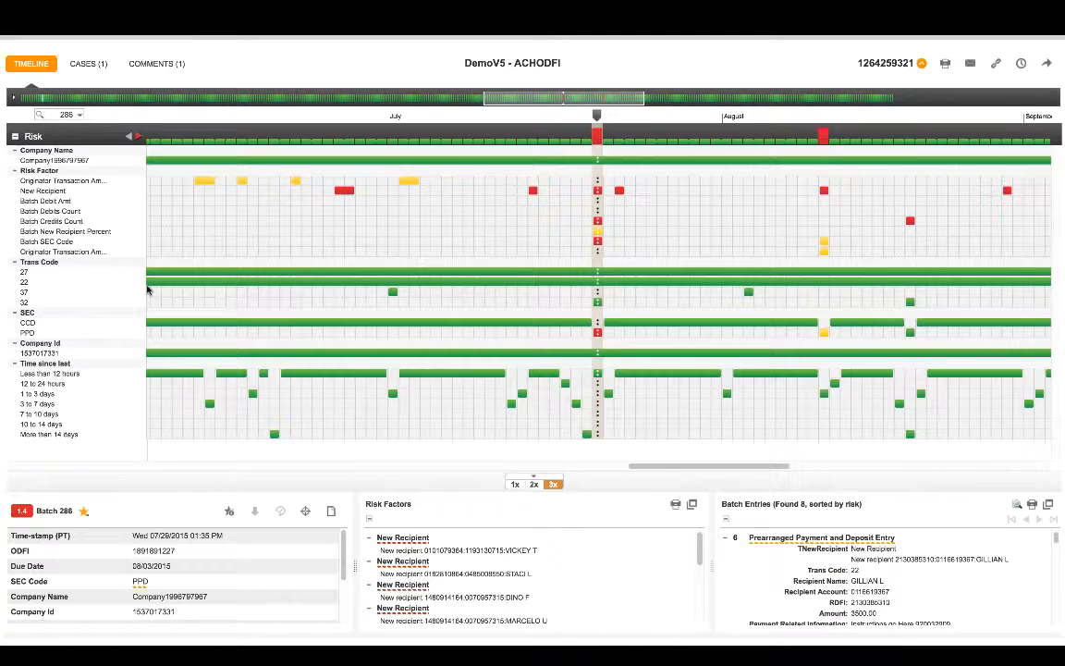
{"action": "mouse_move", "coordinate": [597, 139]}
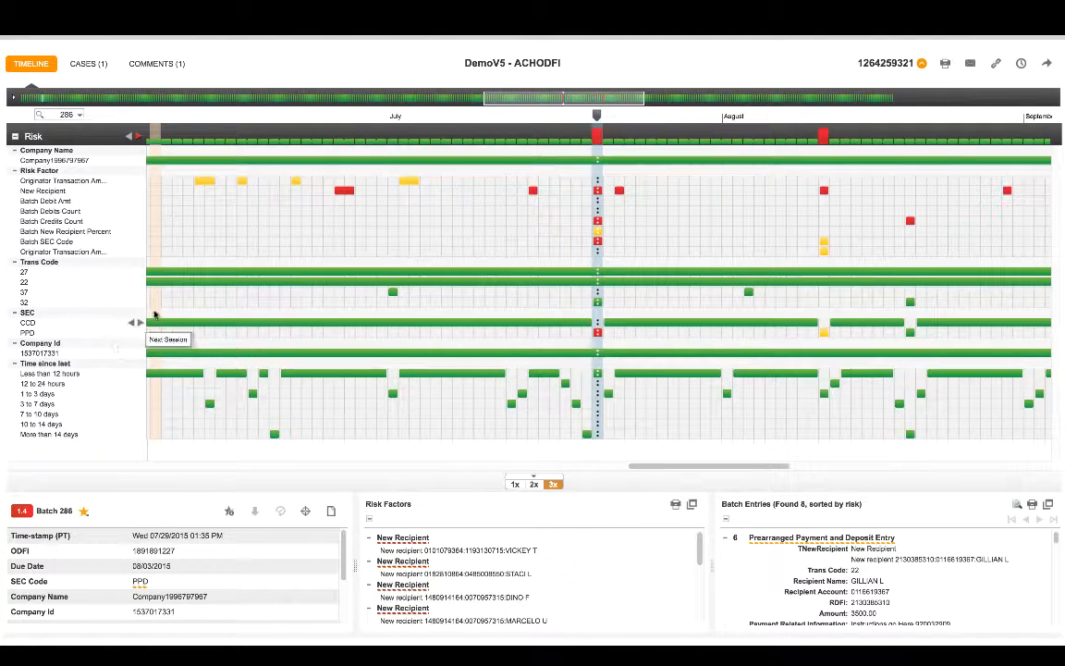
{"action": "mouse_move", "coordinate": [199, 287]}
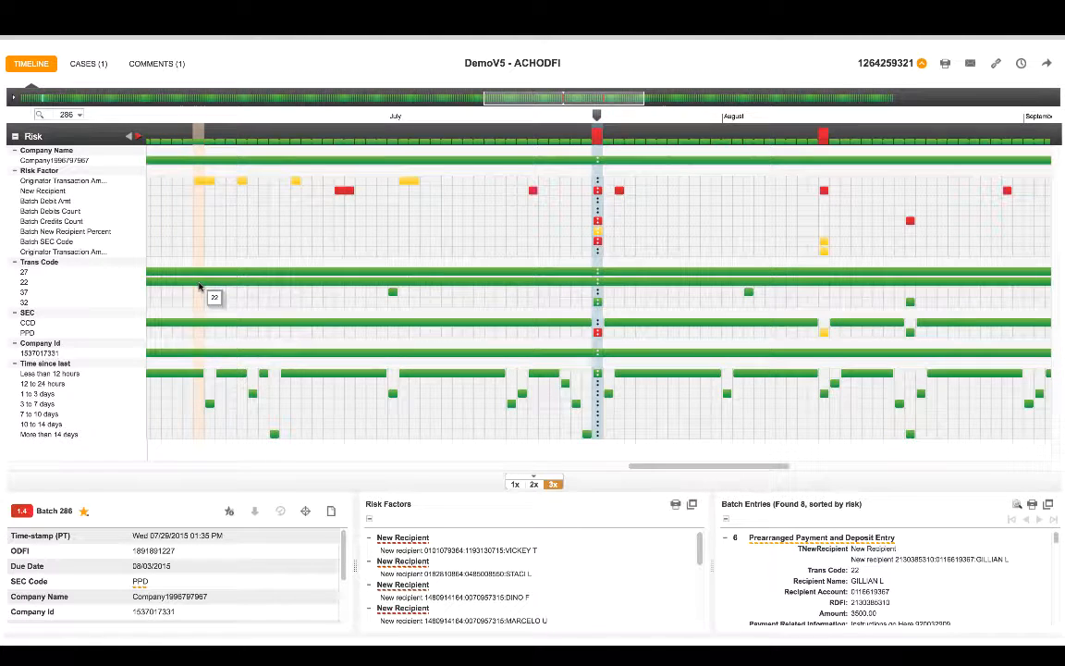
{"action": "mouse_move", "coordinate": [596, 333]}
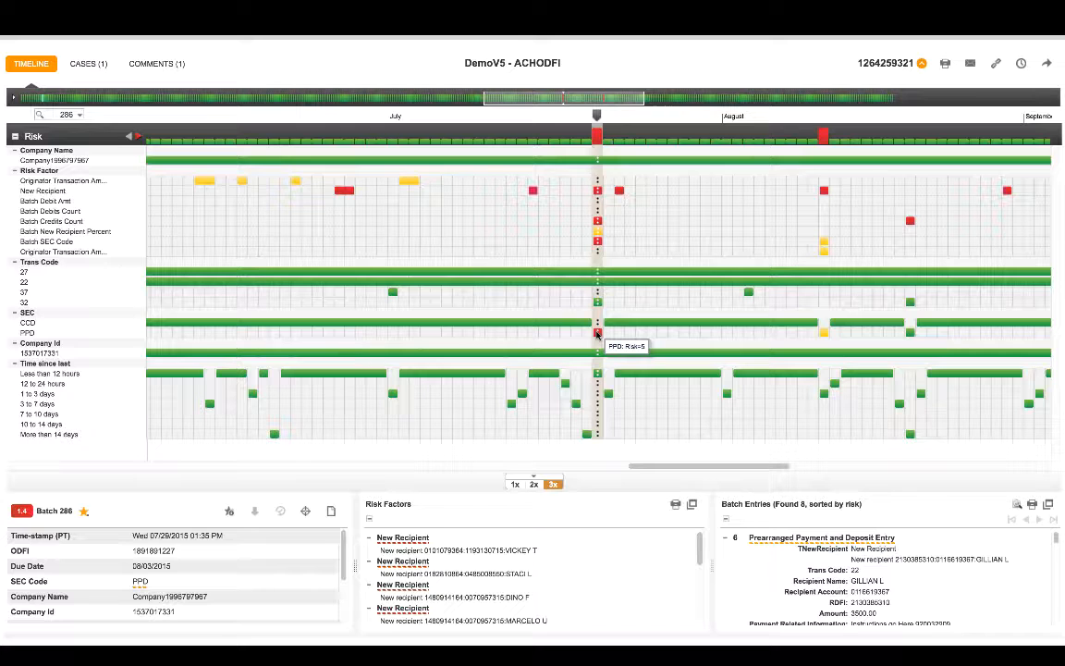
Review batch 286's risk factor list, highlighting the Batch Credits Count factor.
{"action": "left_click", "coordinate": [676, 504]}
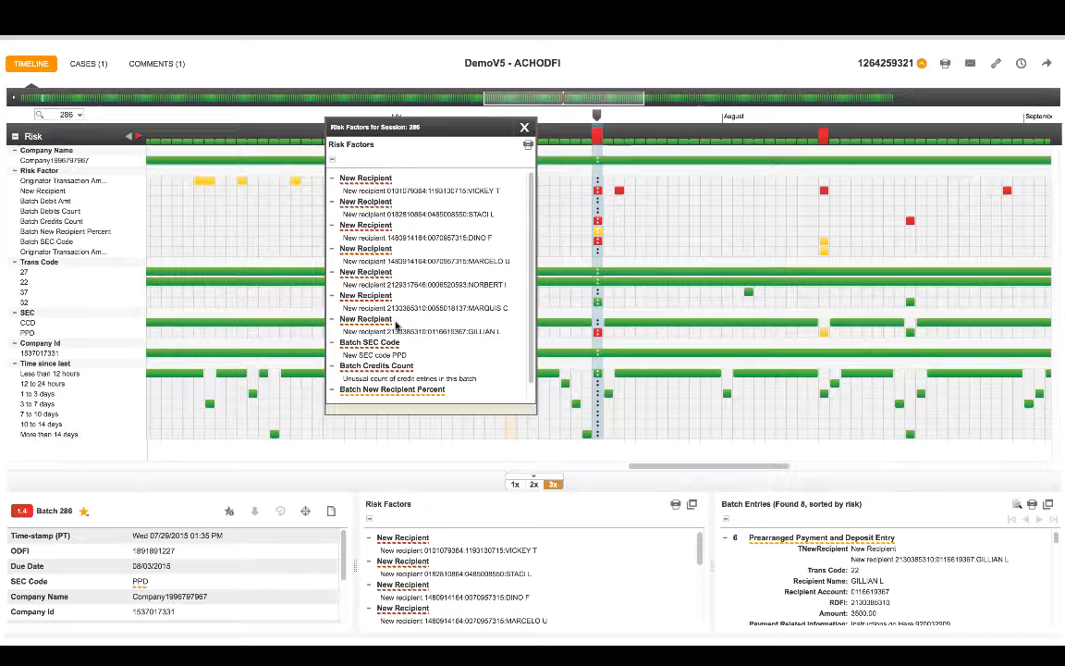
{"action": "scroll", "scroll_direction": "down", "scroll_amount": 3}
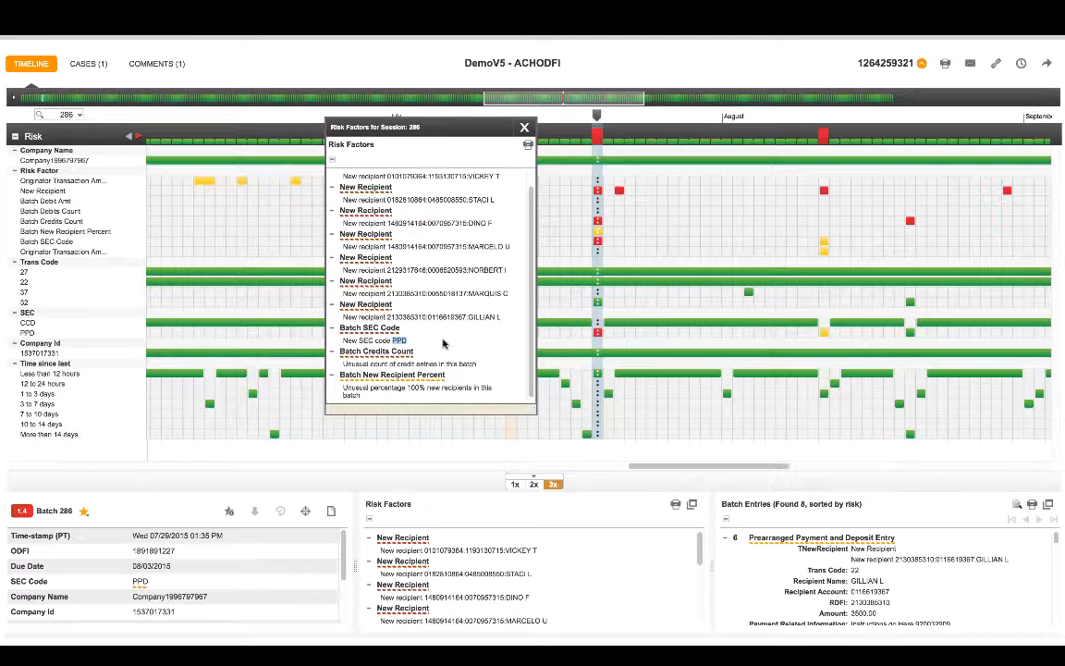
{"action": "mouse_move", "coordinate": [590, 333]}
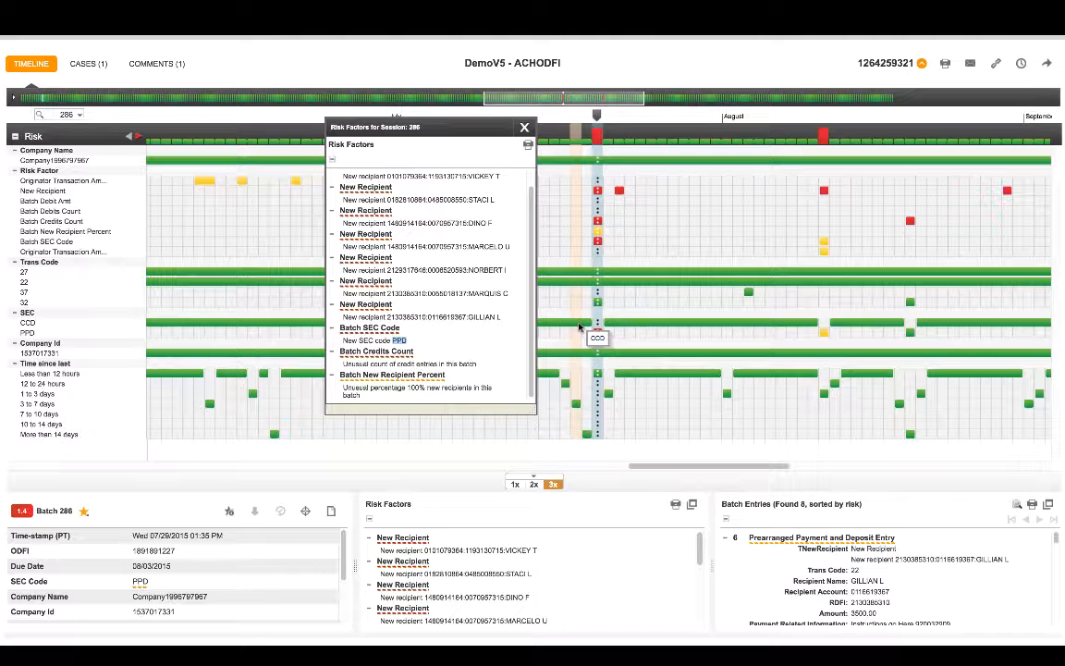
{"action": "mouse_move", "coordinate": [598, 333]}
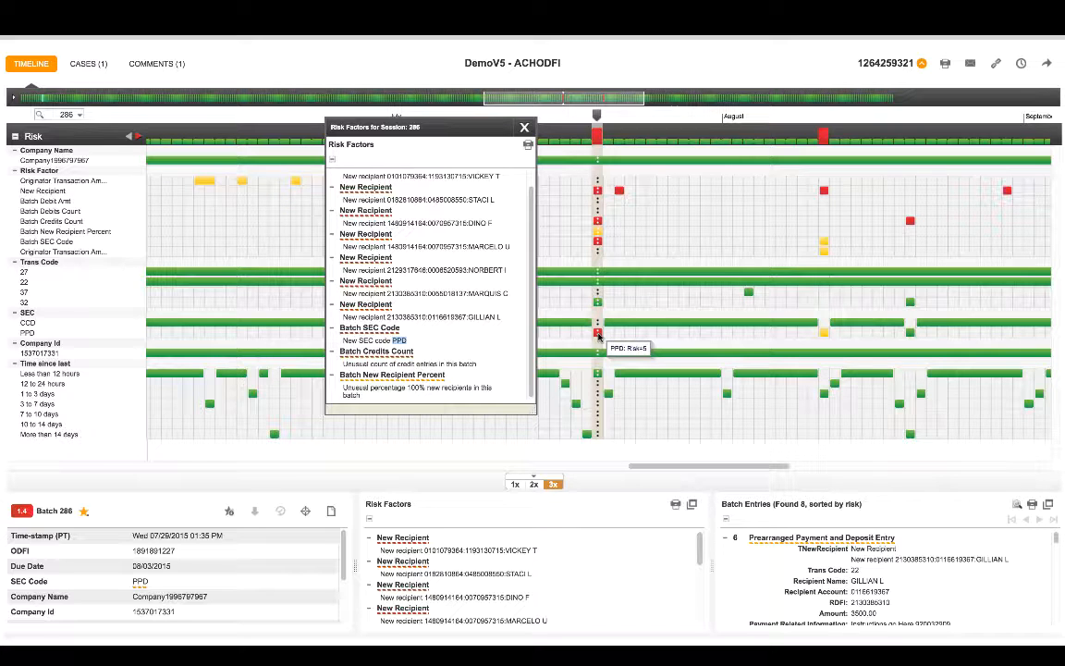
{"action": "mouse_move", "coordinate": [425, 344]}
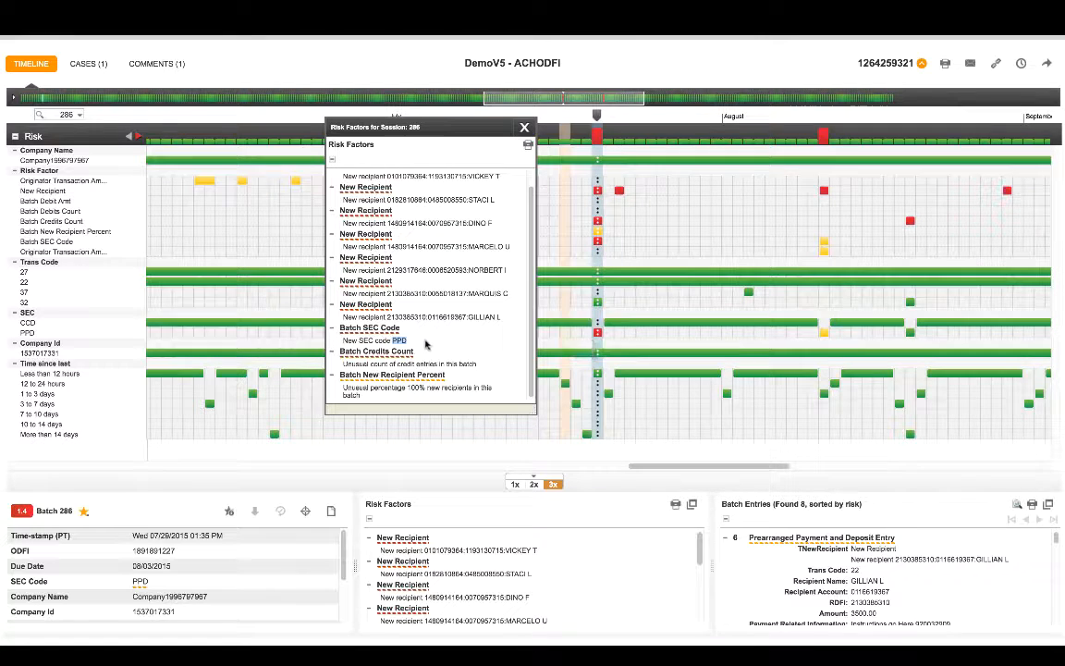
{"action": "double_click", "coordinate": [375, 352]}
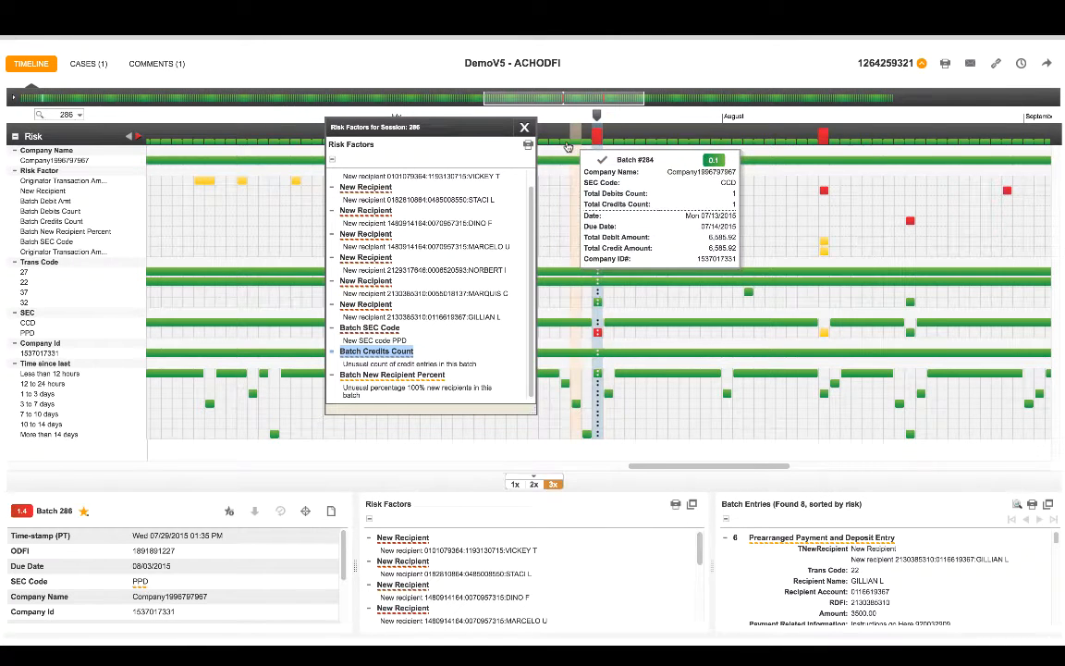
{"action": "mouse_move", "coordinate": [562, 146]}
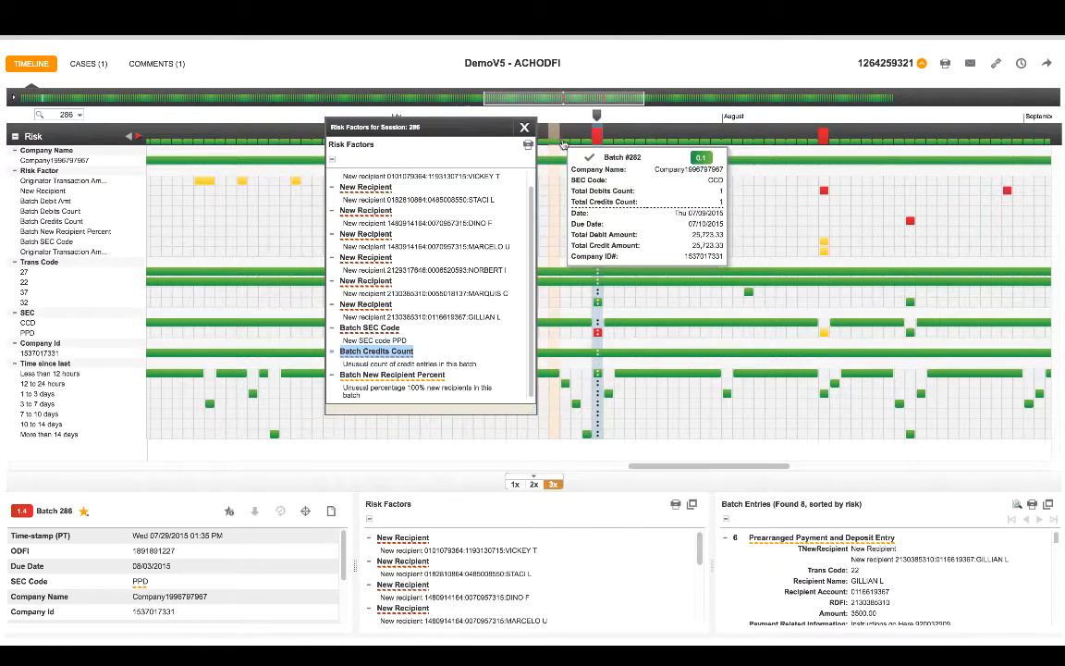
{"action": "left_click", "coordinate": [597, 125]}
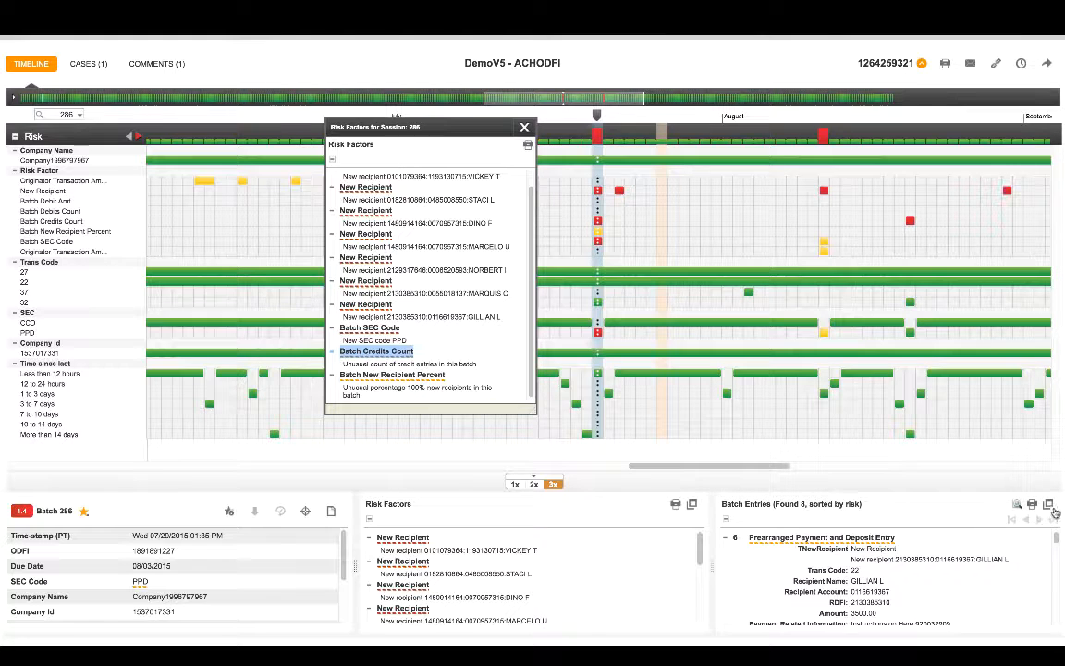
Review batch 286's eight entries in the expanded window, then close it.
{"action": "left_click", "coordinate": [1047, 504]}
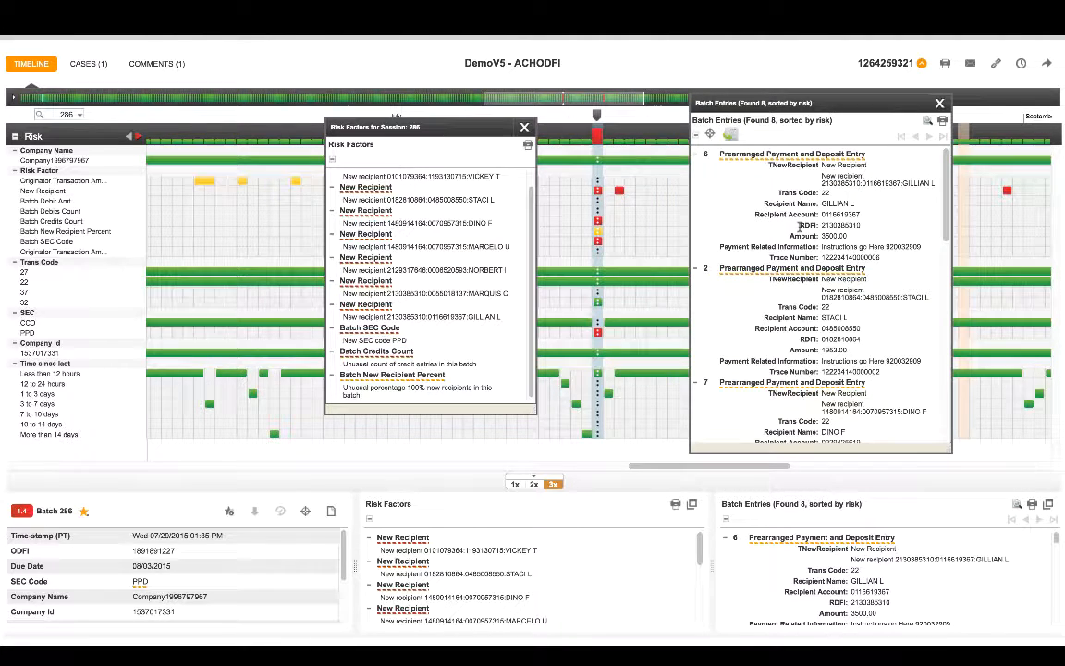
{"action": "scroll", "scroll_direction": "down", "scroll_amount": 3}
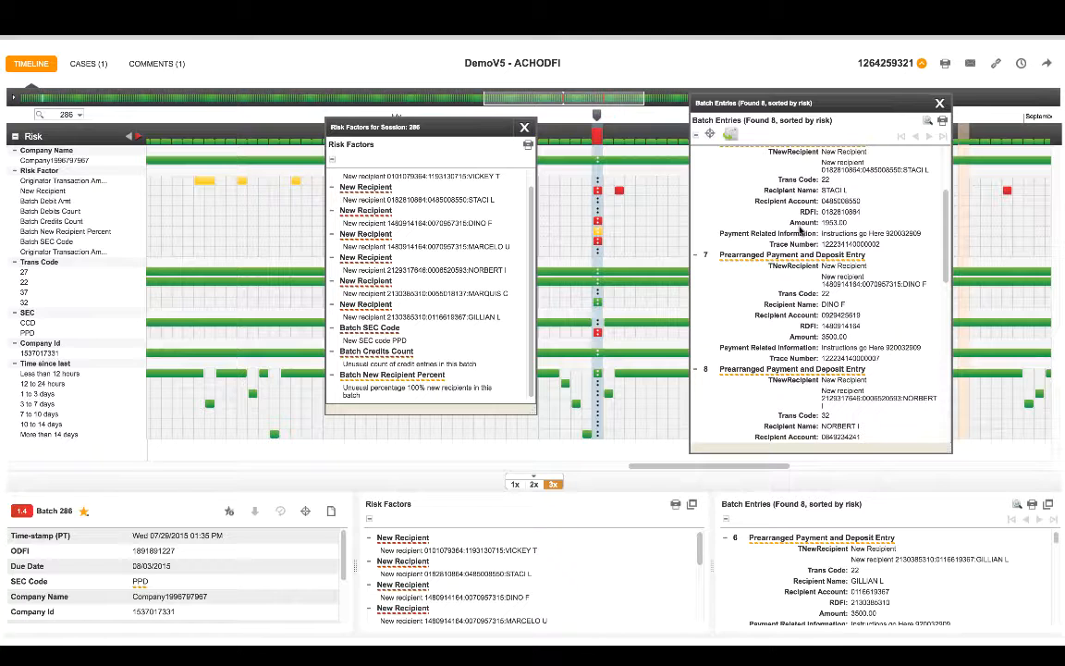
{"action": "mouse_move", "coordinate": [940, 103]}
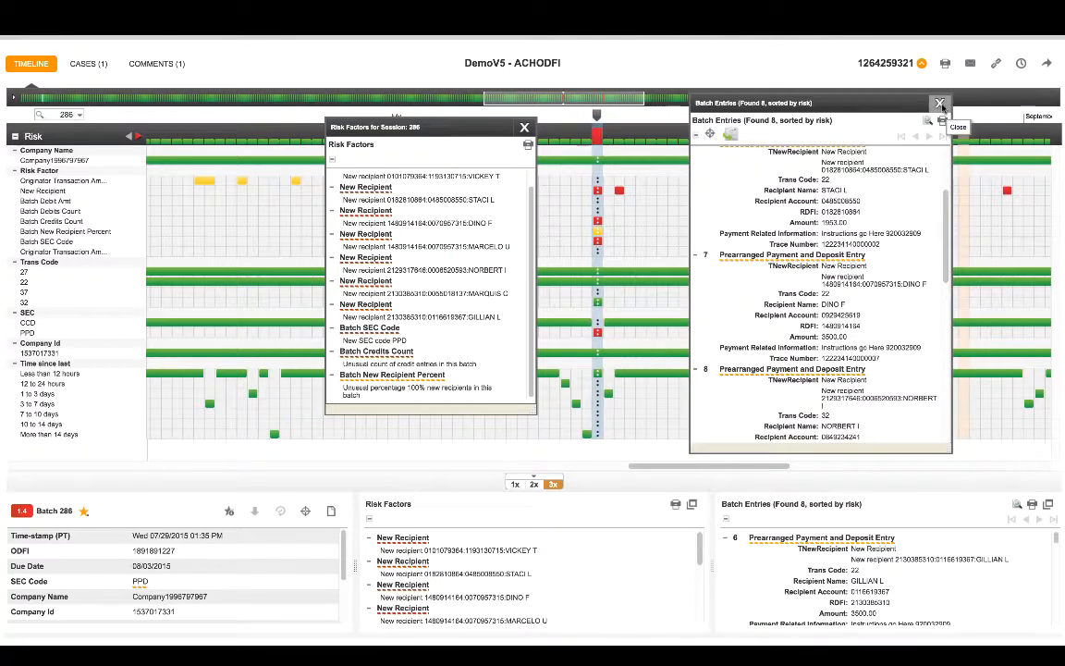
{"action": "left_click", "coordinate": [940, 103]}
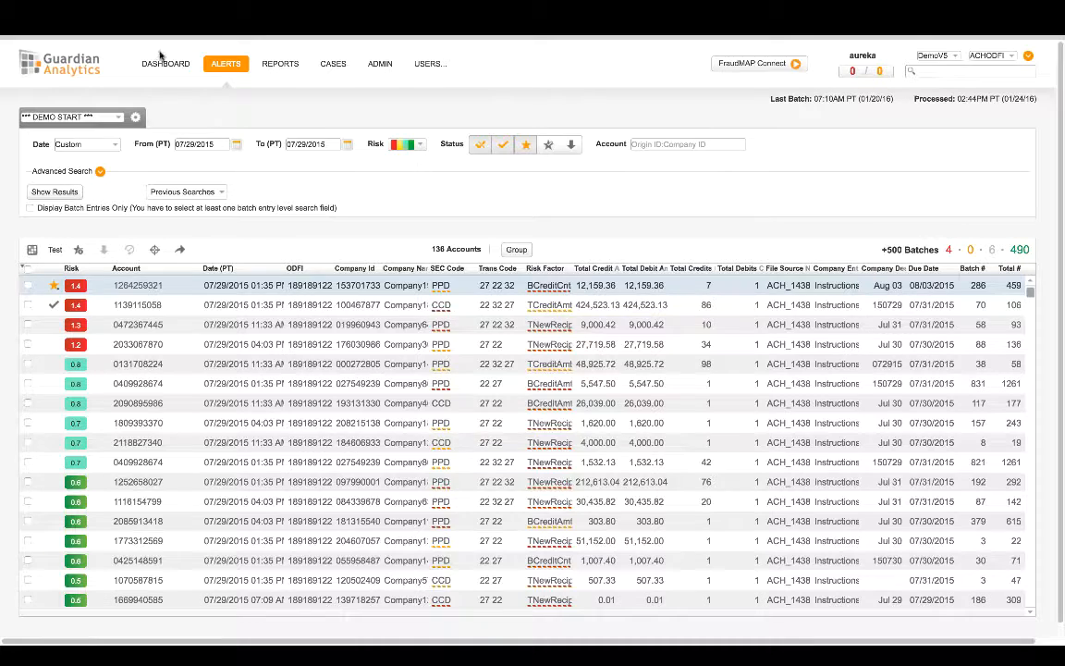
{"action": "mouse_move", "coordinate": [165, 63]}
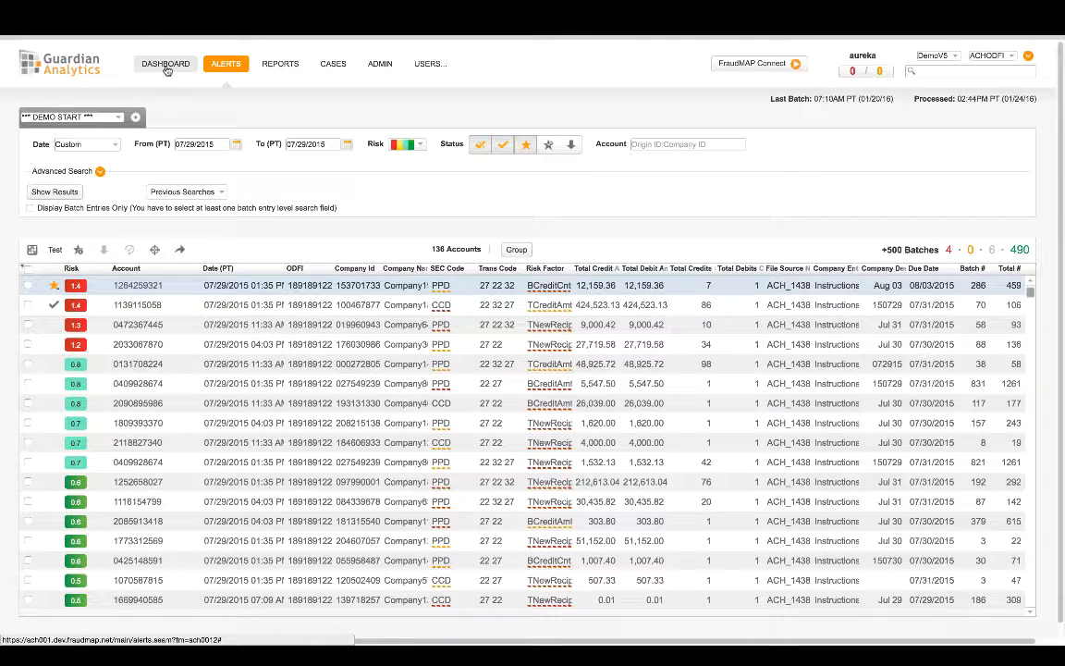
Return to the Dashboard showing 24 batches and 19 accounts since midnight.
{"action": "left_click", "coordinate": [164, 63]}
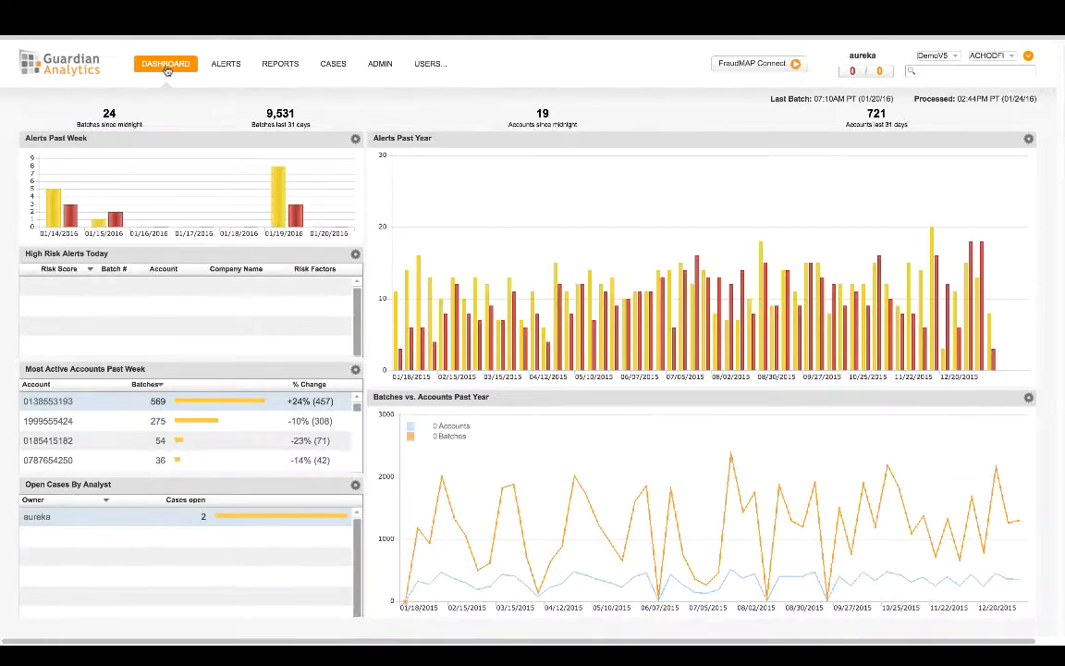
{"action": "mouse_move", "coordinate": [167, 83]}
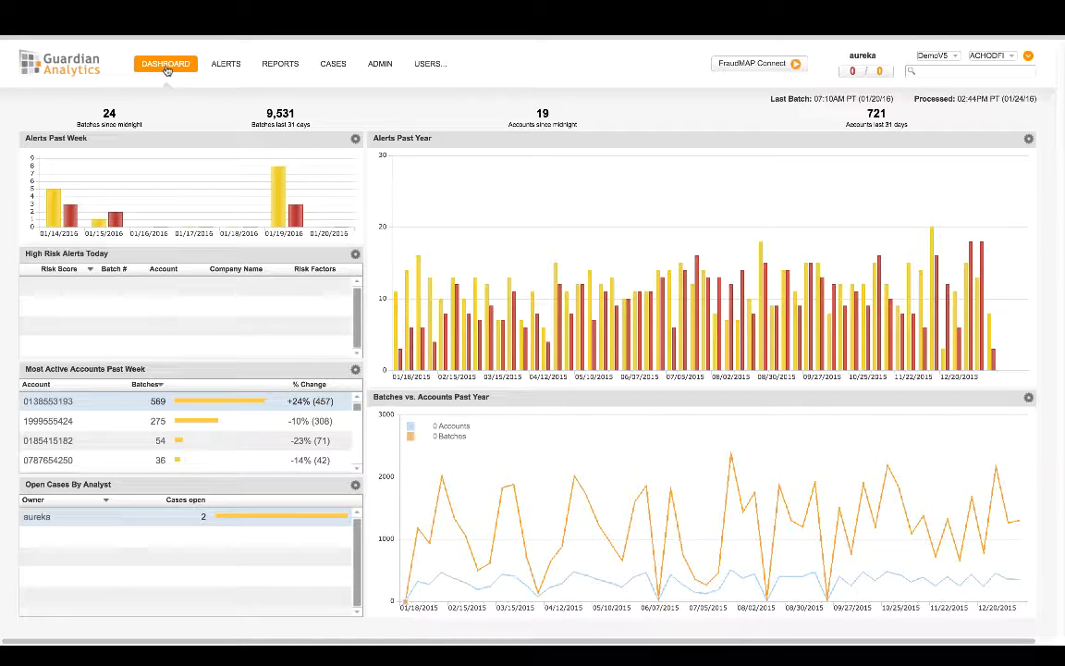